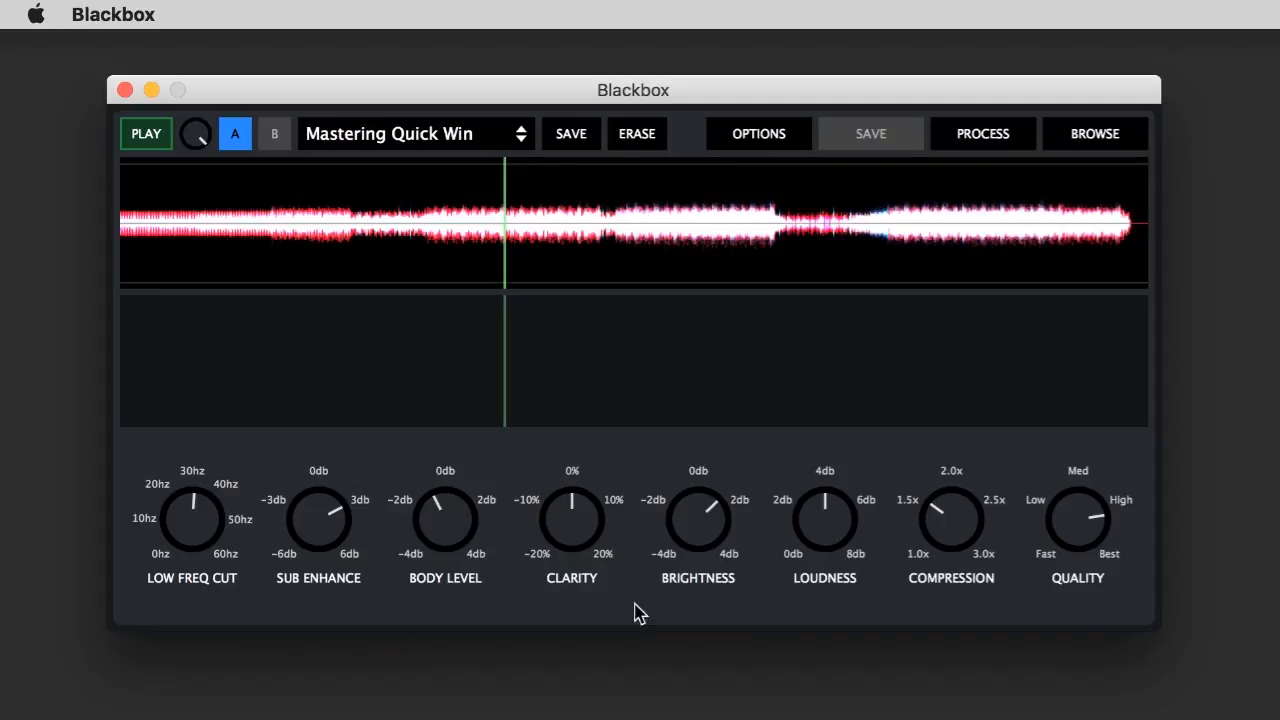
{"action": "mouse_move", "coordinate": [980, 568]}
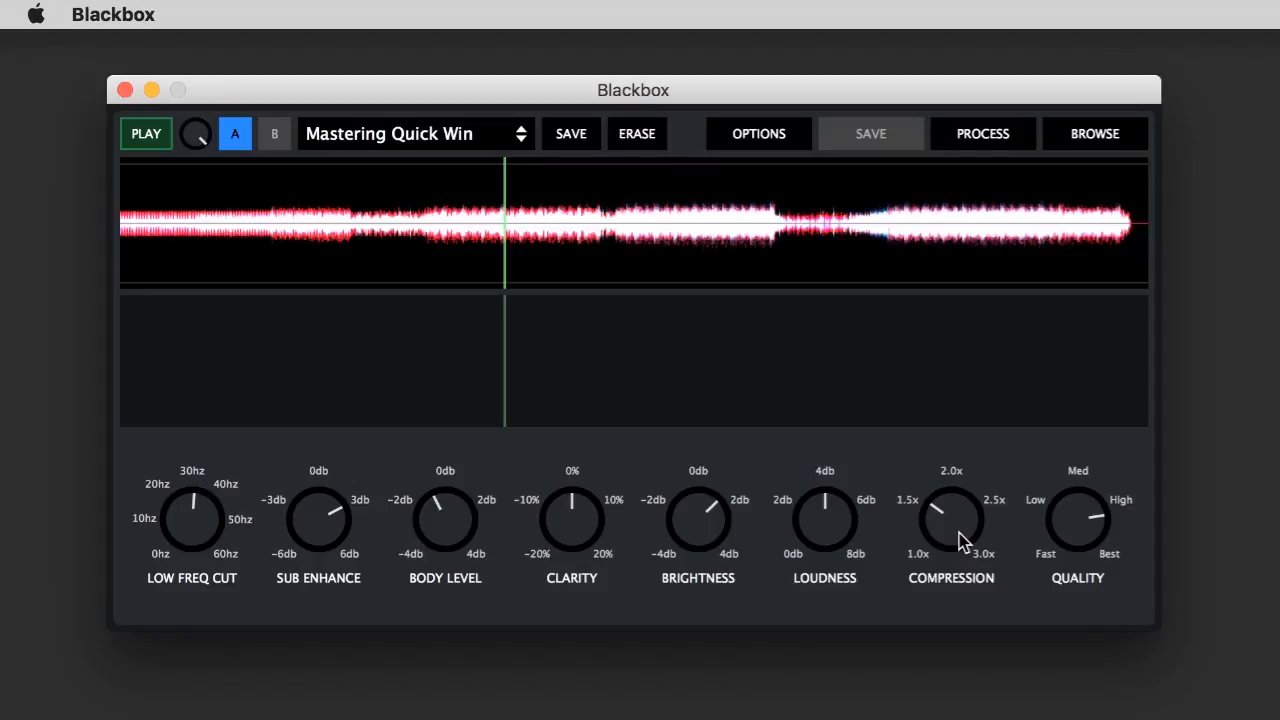
{"action": "mouse_move", "coordinate": [958, 550]}
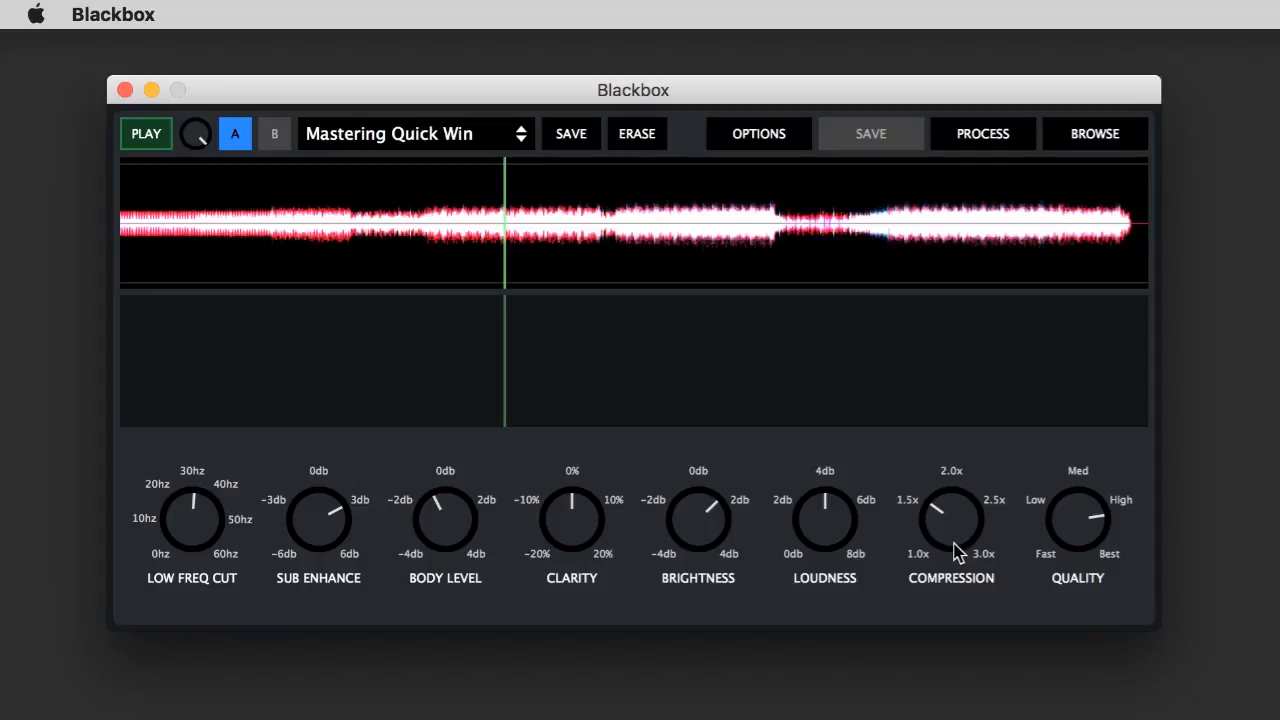